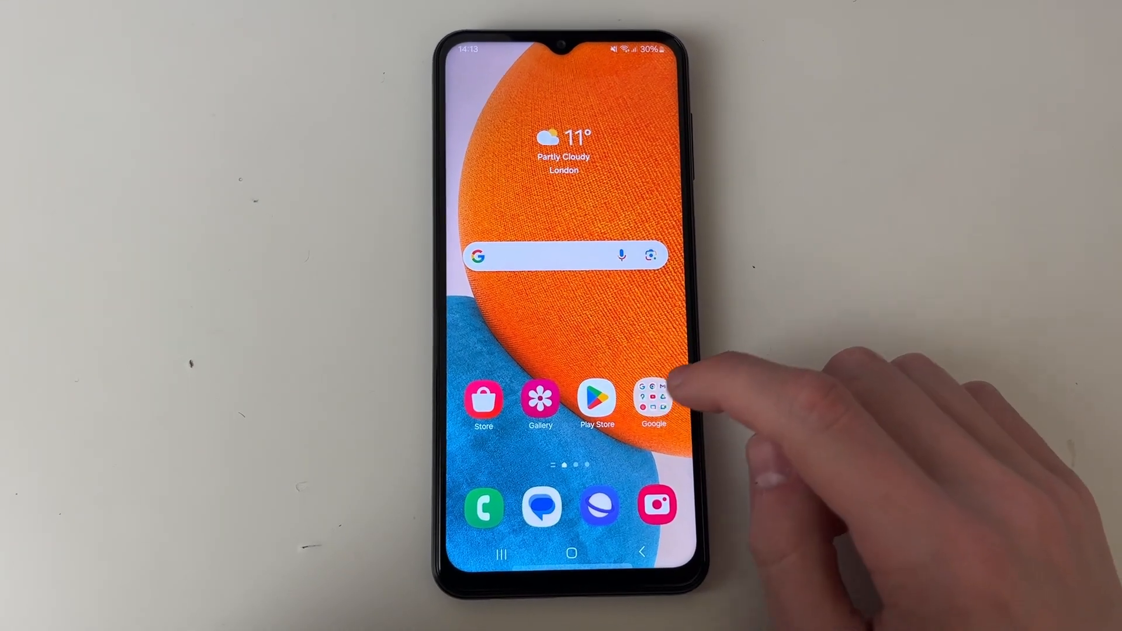
# Step: Launch Drive from the Google apps folder and confirm the signed-in account
pyautogui.click(652, 397)
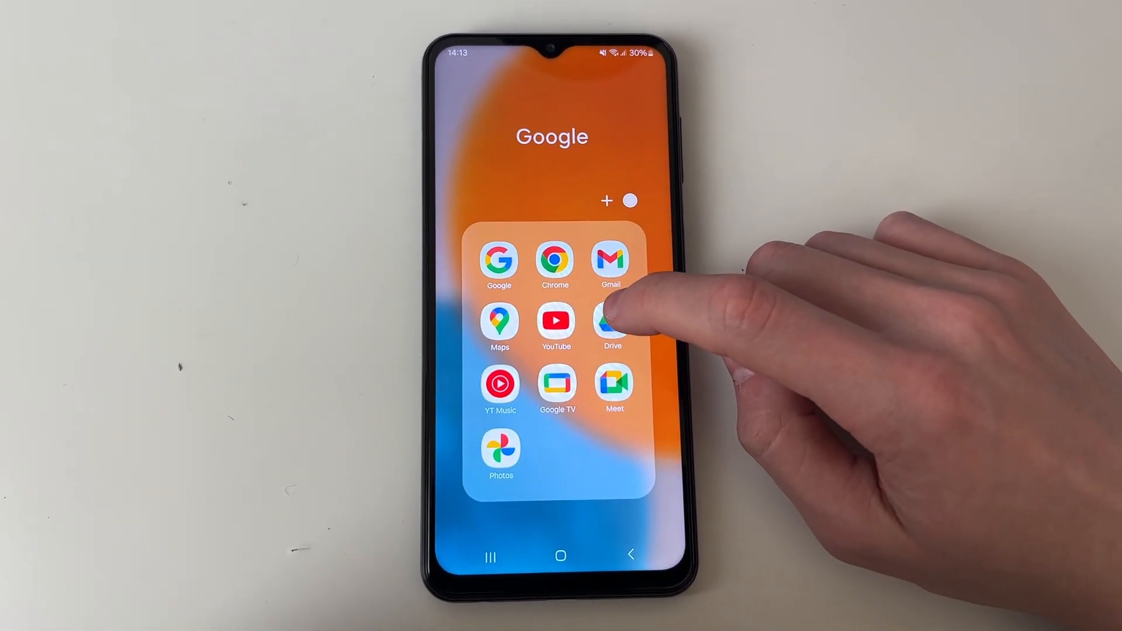
pyautogui.click(613, 321)
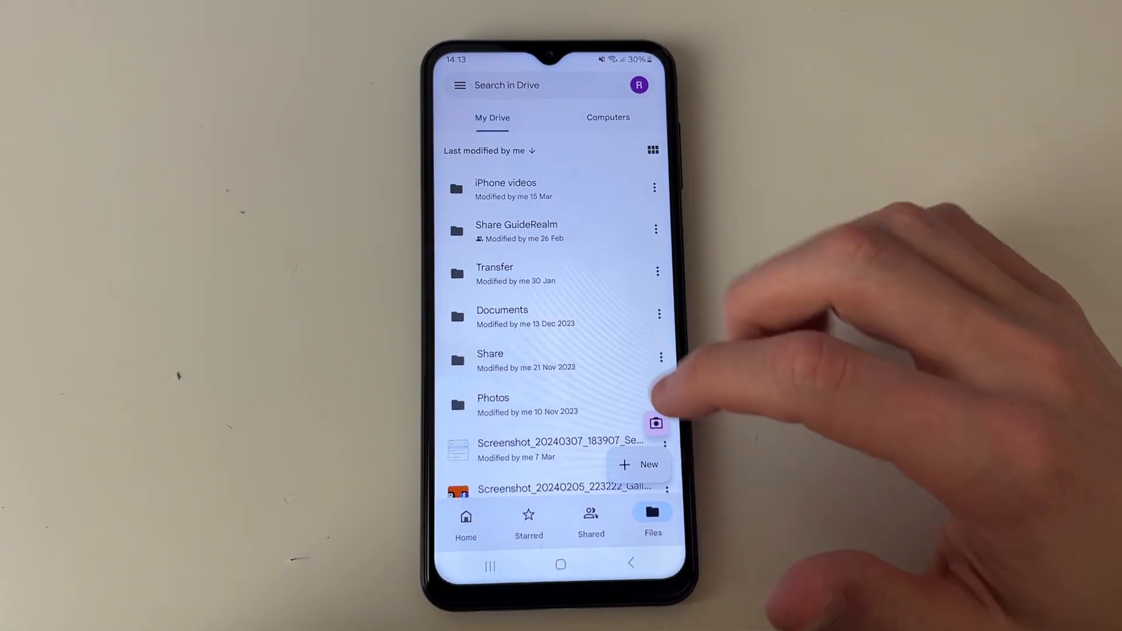
pyautogui.click(638, 85)
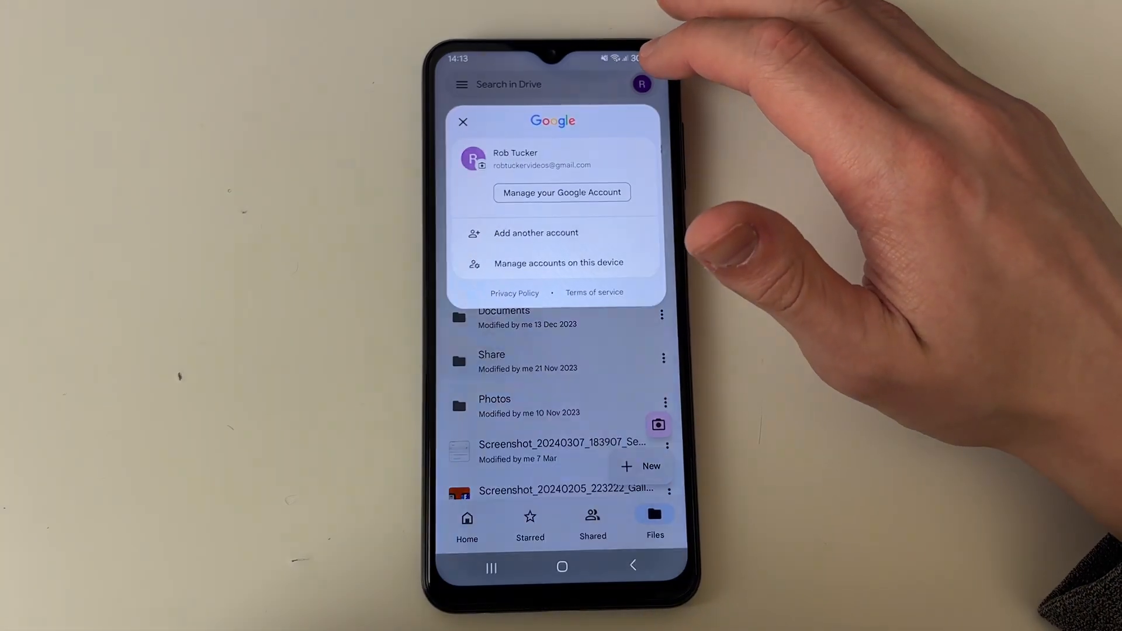
pyautogui.click(462, 121)
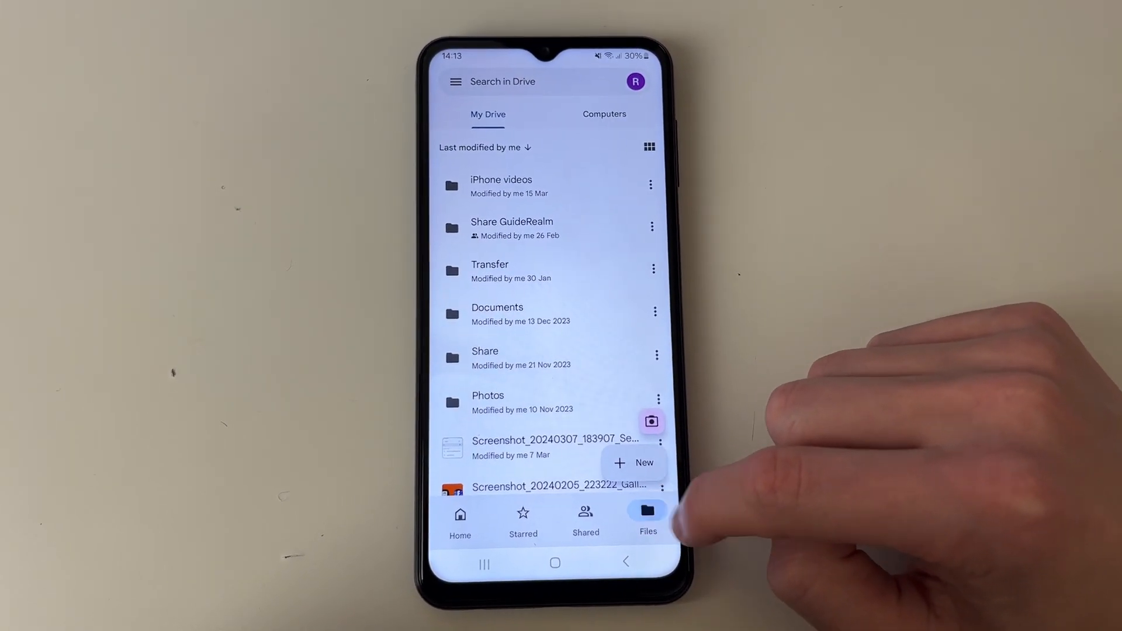
# Step: Create a new Drive folder named 'Videos'
pyautogui.click(634, 462)
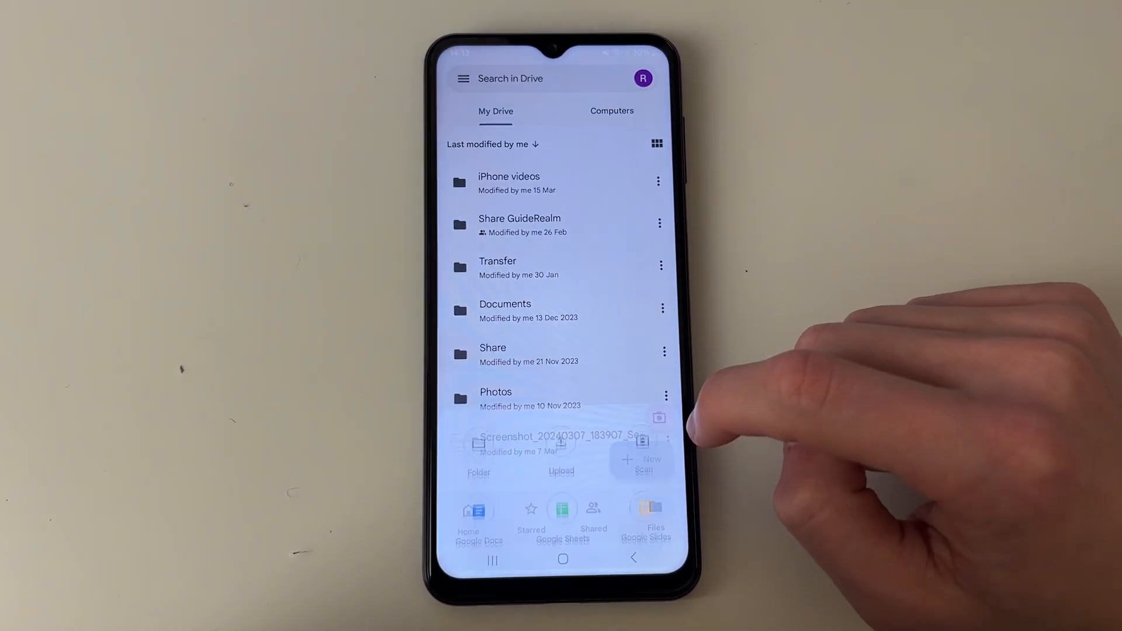
pyautogui.click(478, 465)
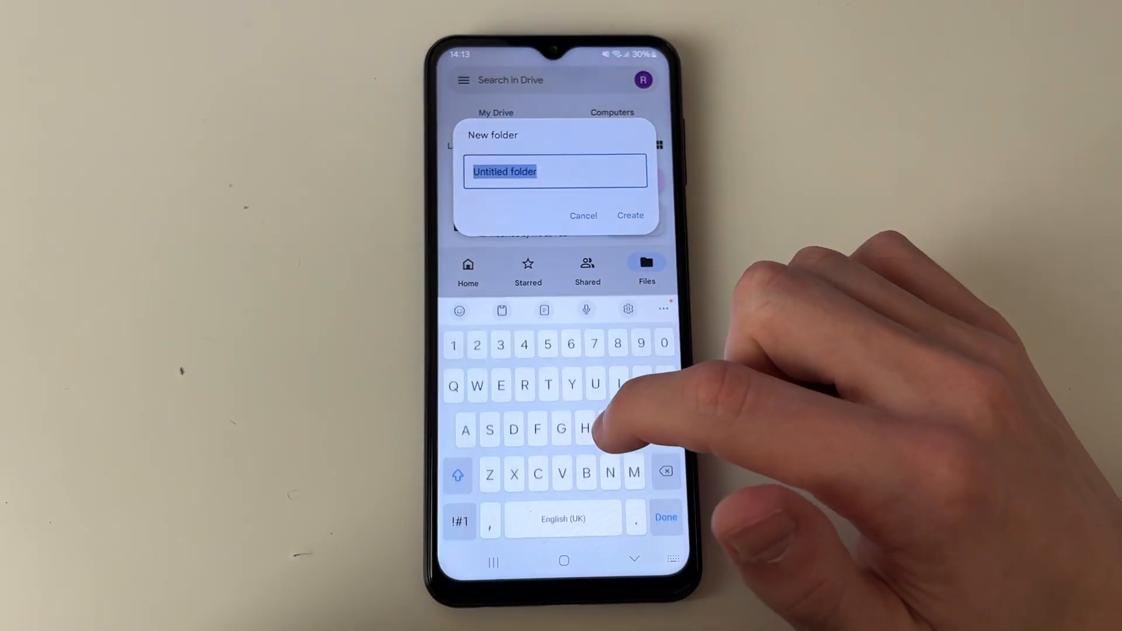
pyautogui.write('Videos')
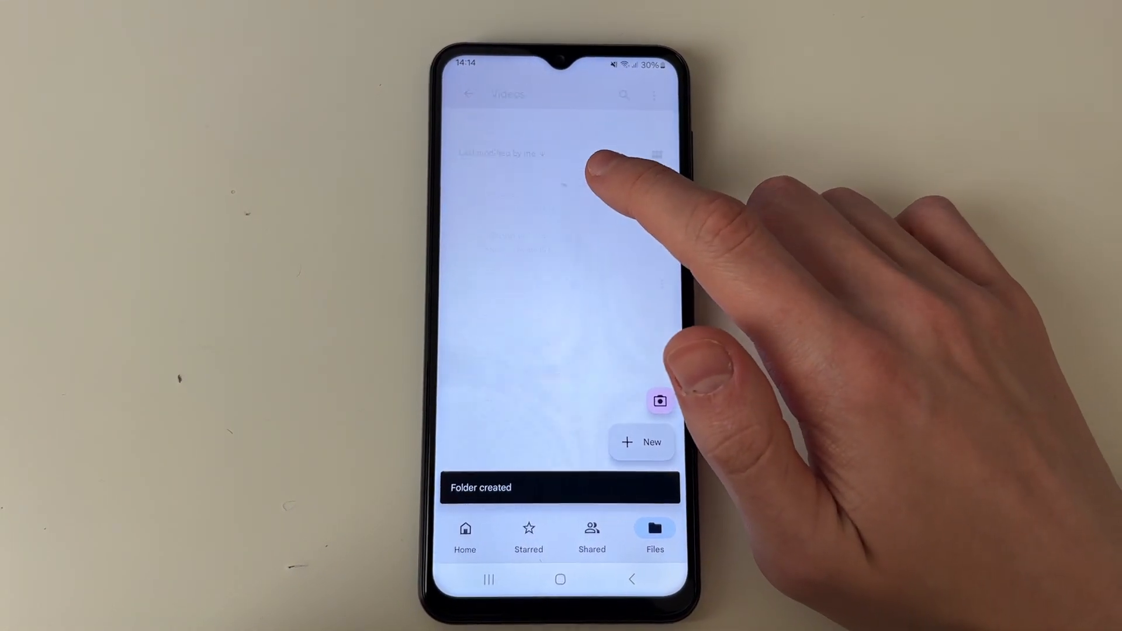
pyautogui.click(642, 442)
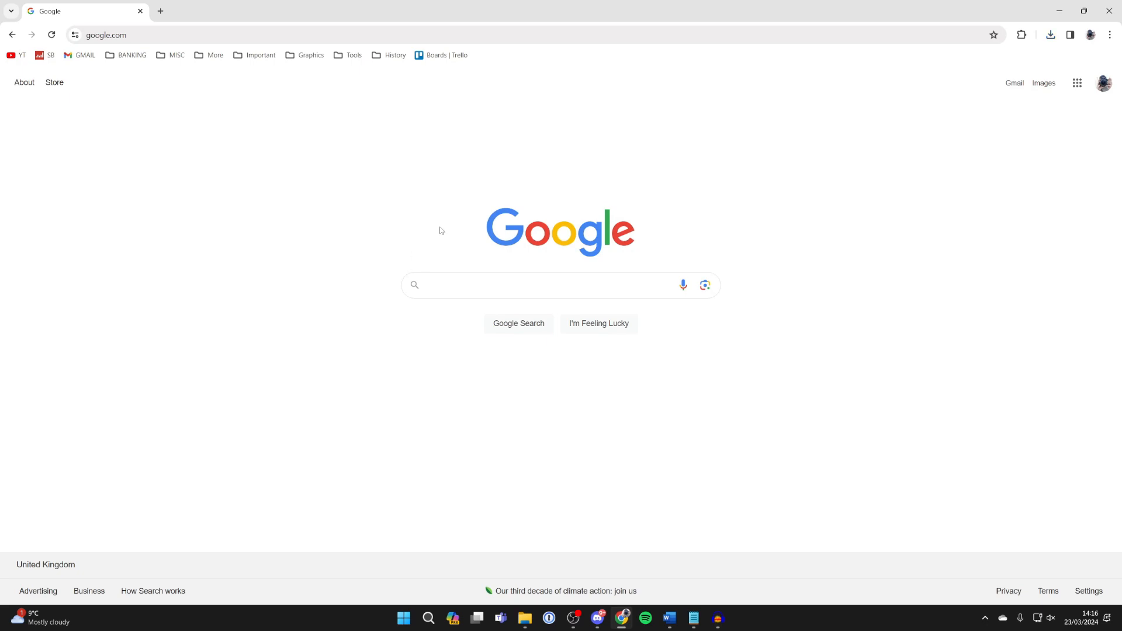
# Step: Search Google for 'drive' and go into the Google Drive web app
pyautogui.write('drive')
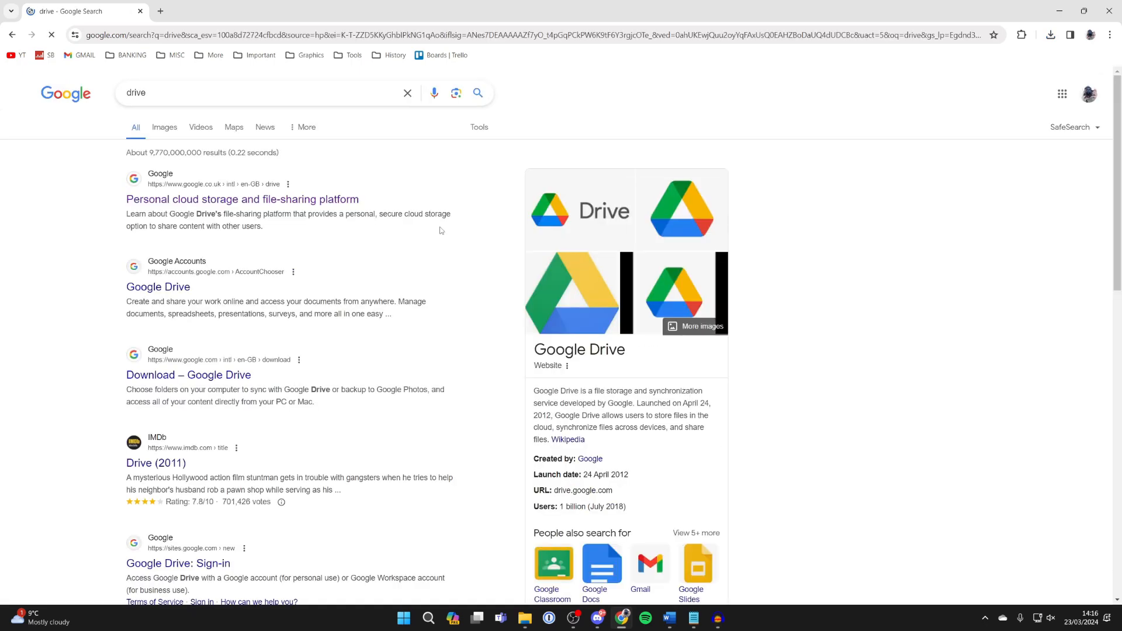
pyautogui.click(242, 199)
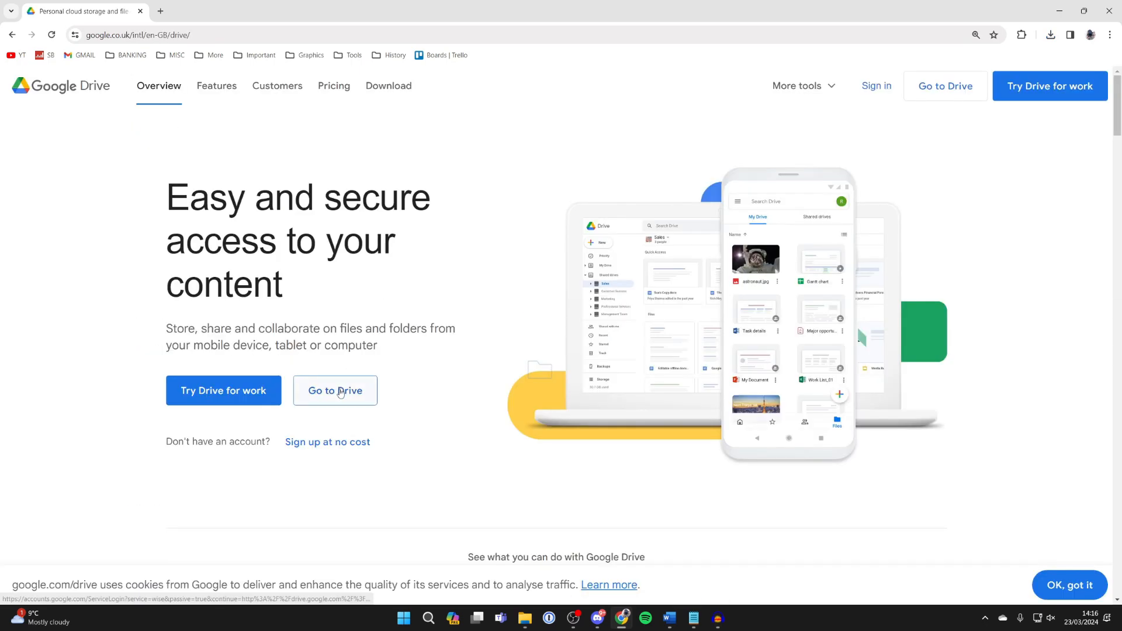
pyautogui.click(334, 391)
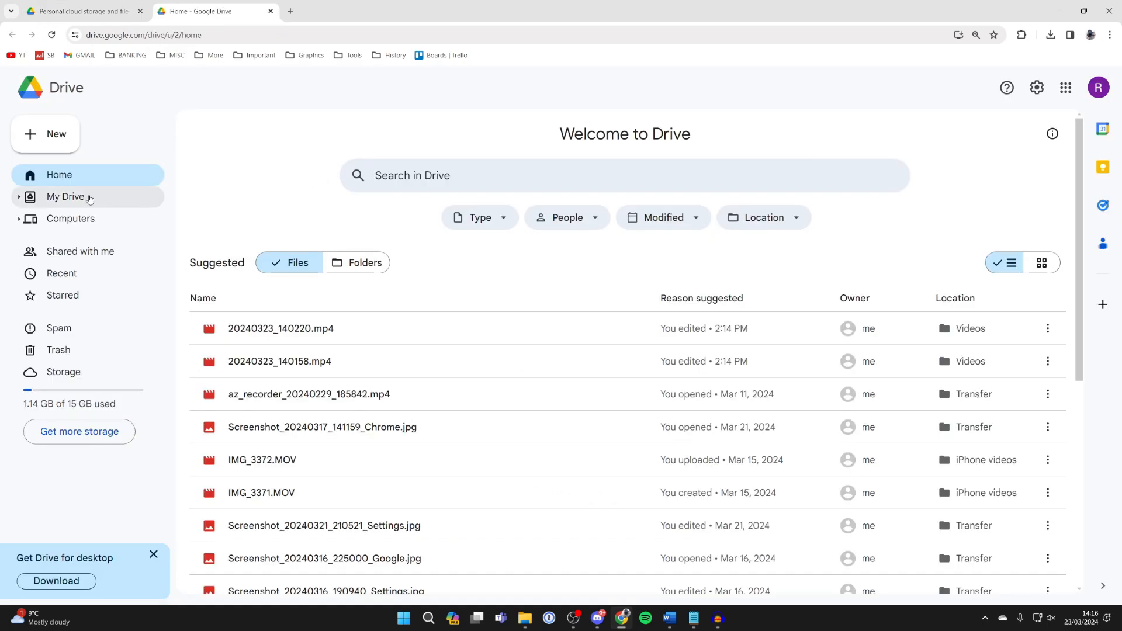
# Step: Download the Videos folder from My Drive as a zip and locate it in Downloads
pyautogui.click(65, 196)
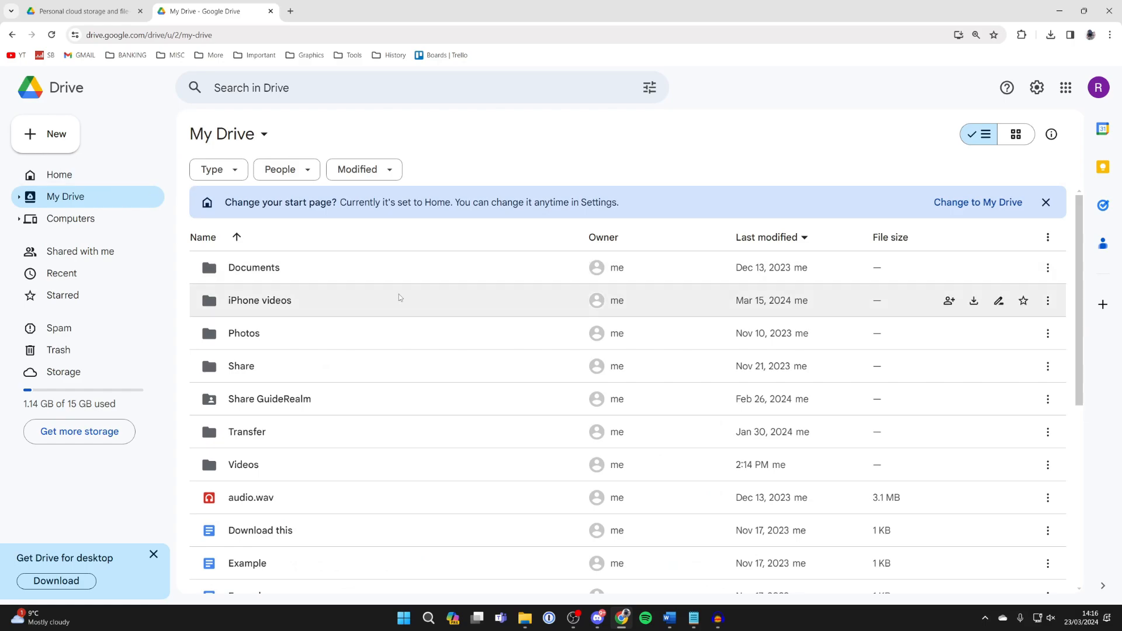
pyautogui.click(243, 464)
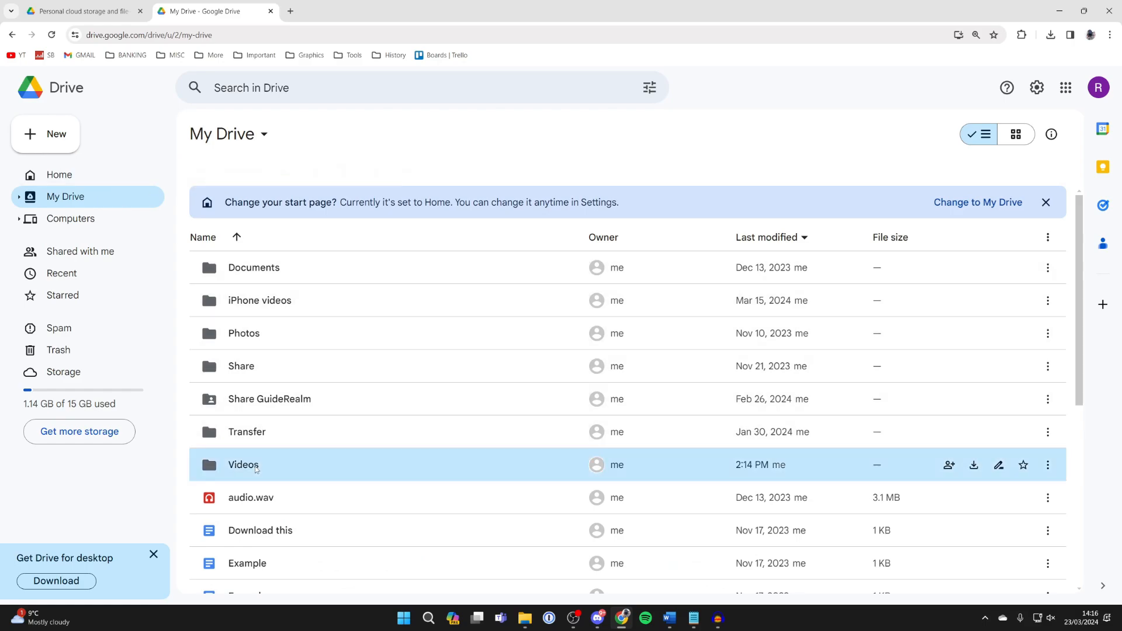
pyautogui.doubleClick(243, 465)
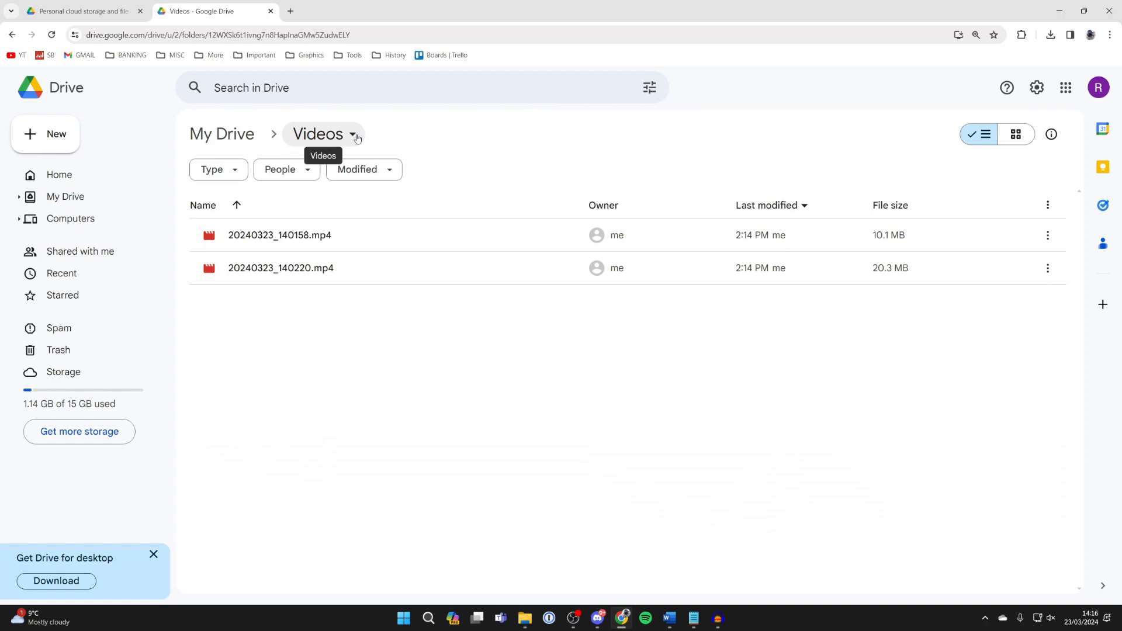
pyautogui.click(973, 235)
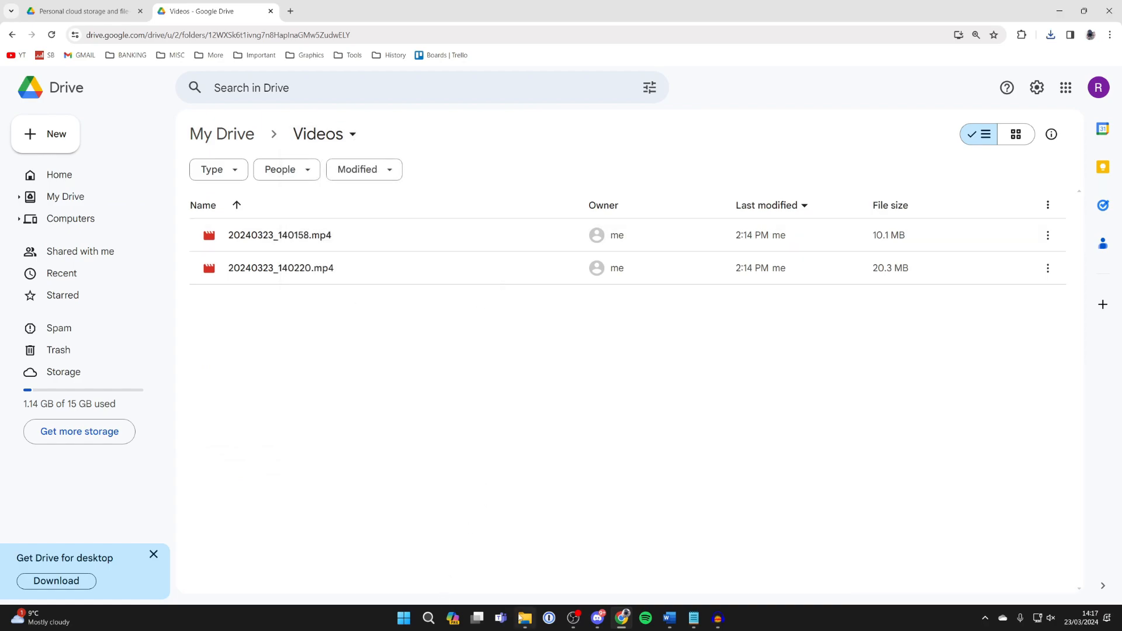
pyautogui.click(525, 617)
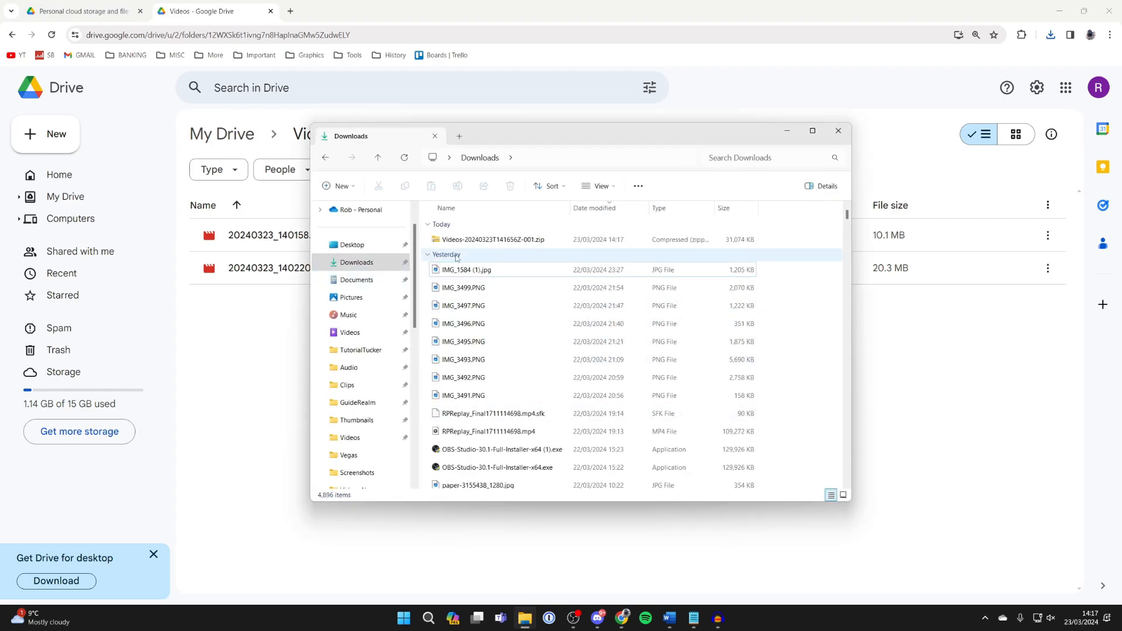
# Step: Extract the Videos zip and play 20240323_140158.mp4 in Media Player
pyautogui.click(492, 238)
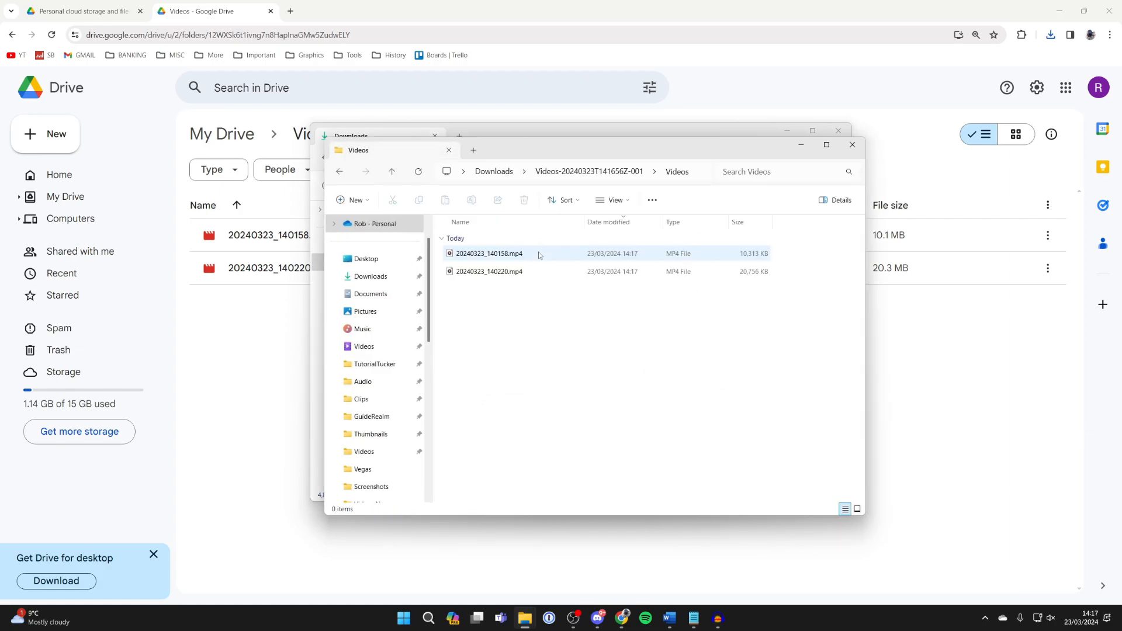
pyautogui.doubleClick(489, 271)
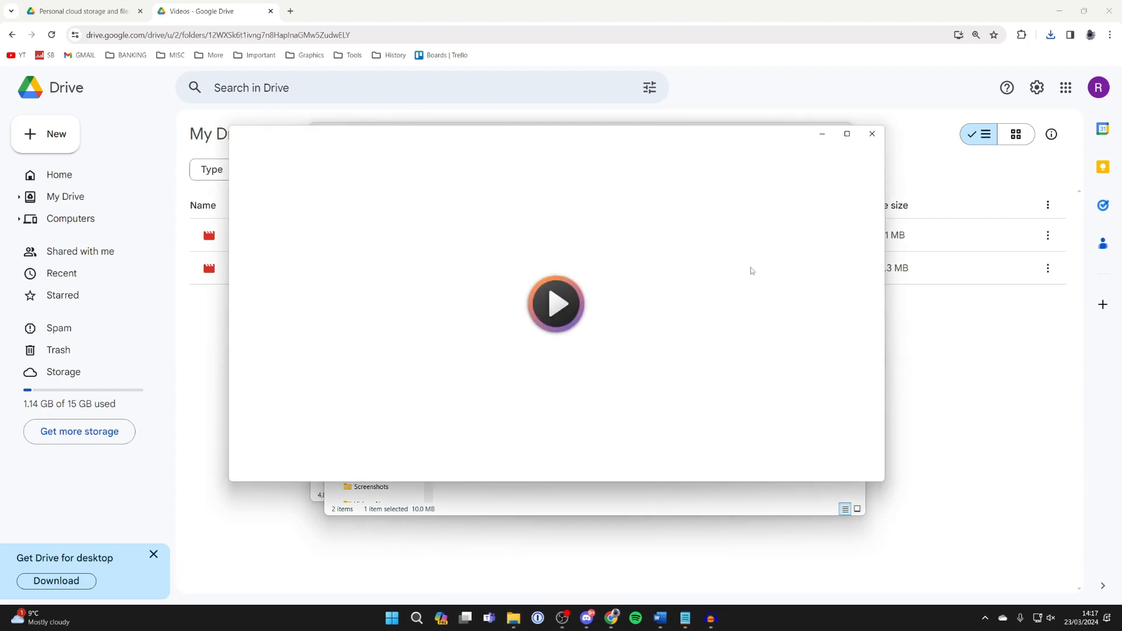
pyautogui.click(555, 304)
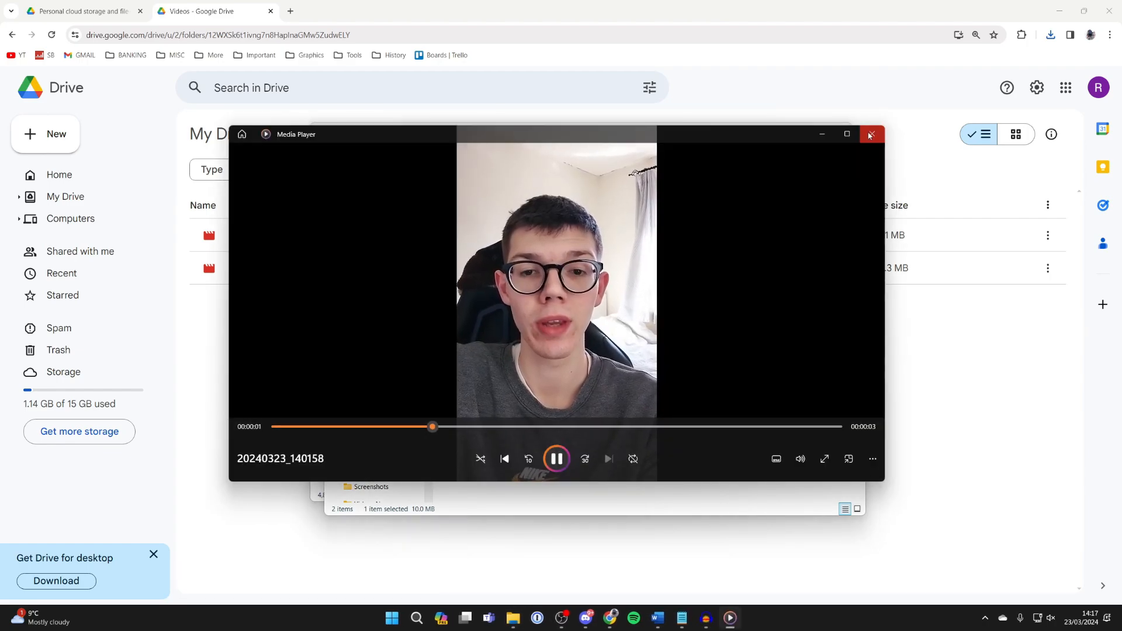